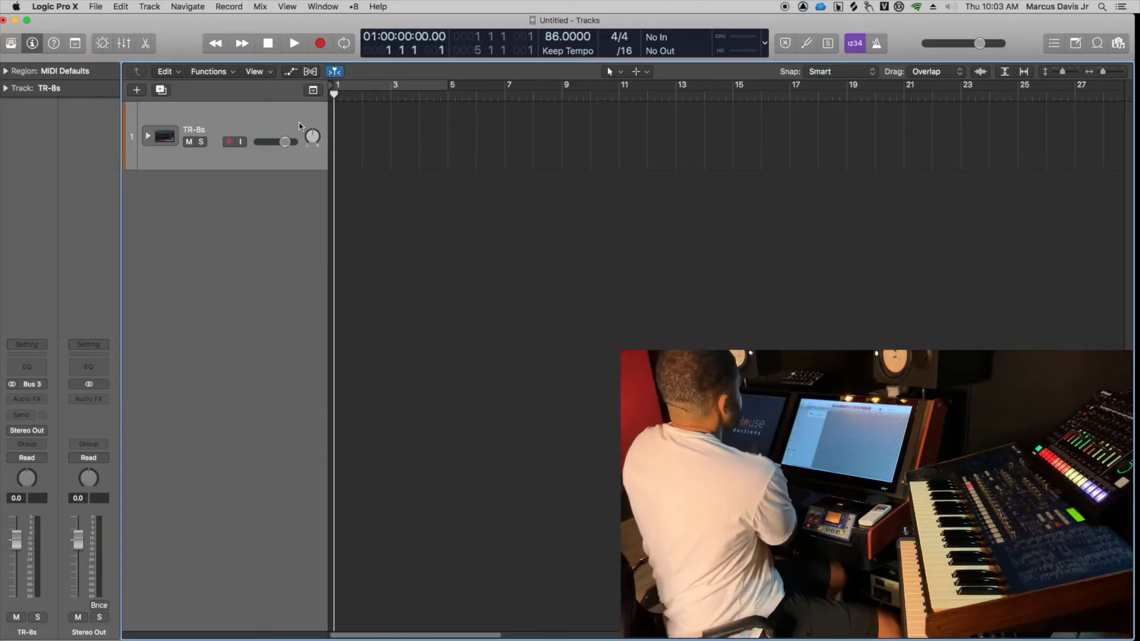
Step: Expand the TR-8s stack, record-enable its eleven drum sub-tracks and start recording the drum machine
click(148, 136)
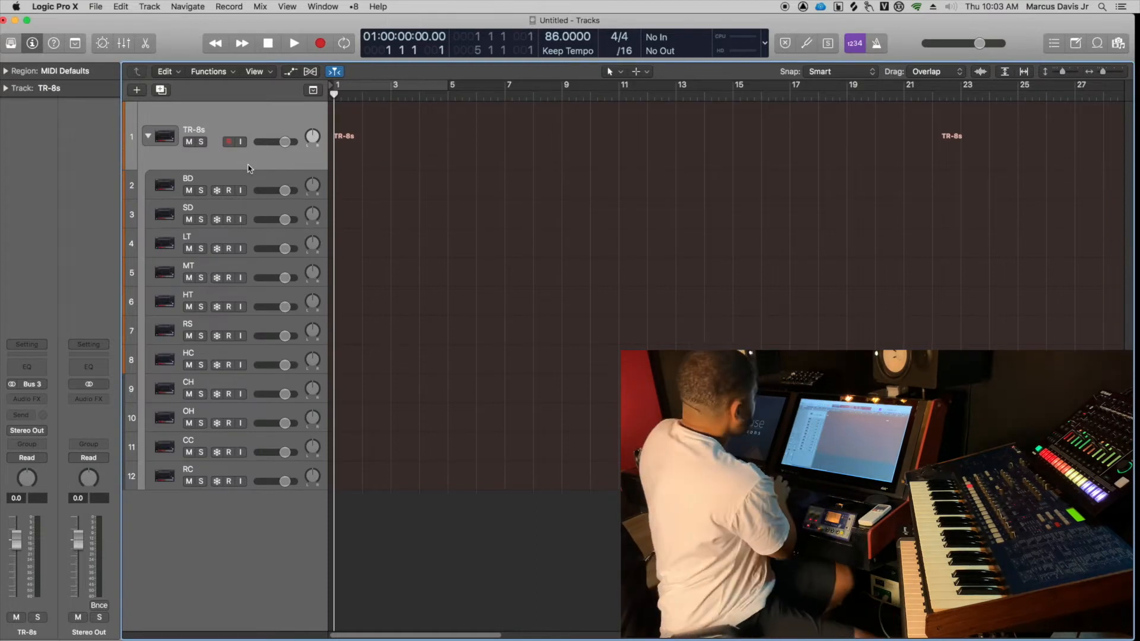
mouse_move(228, 190)
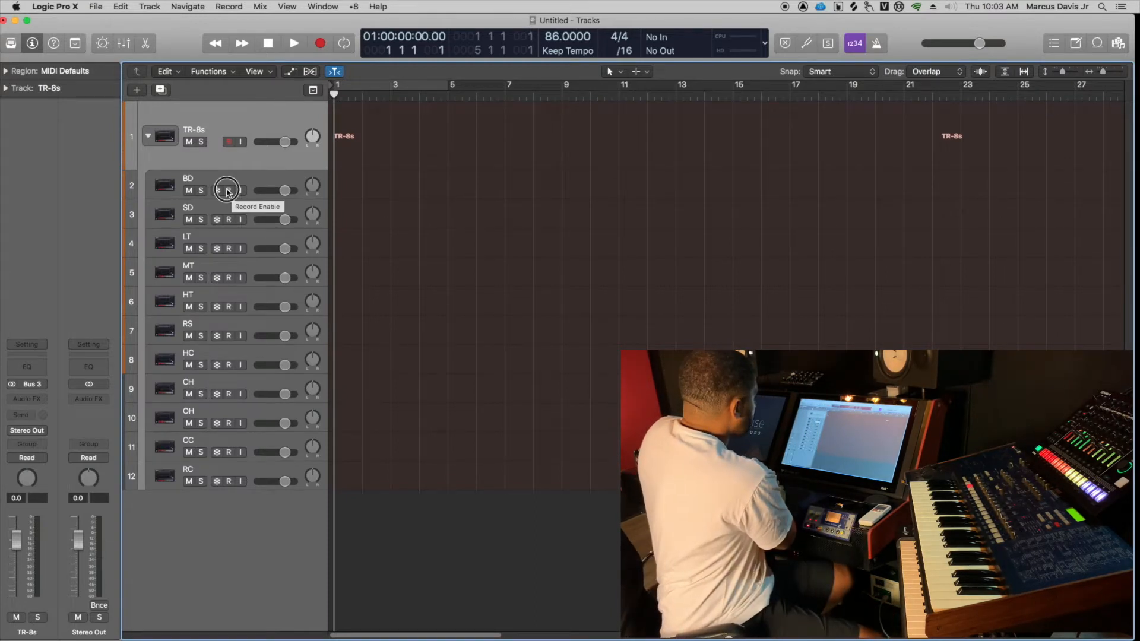
click(228, 190)
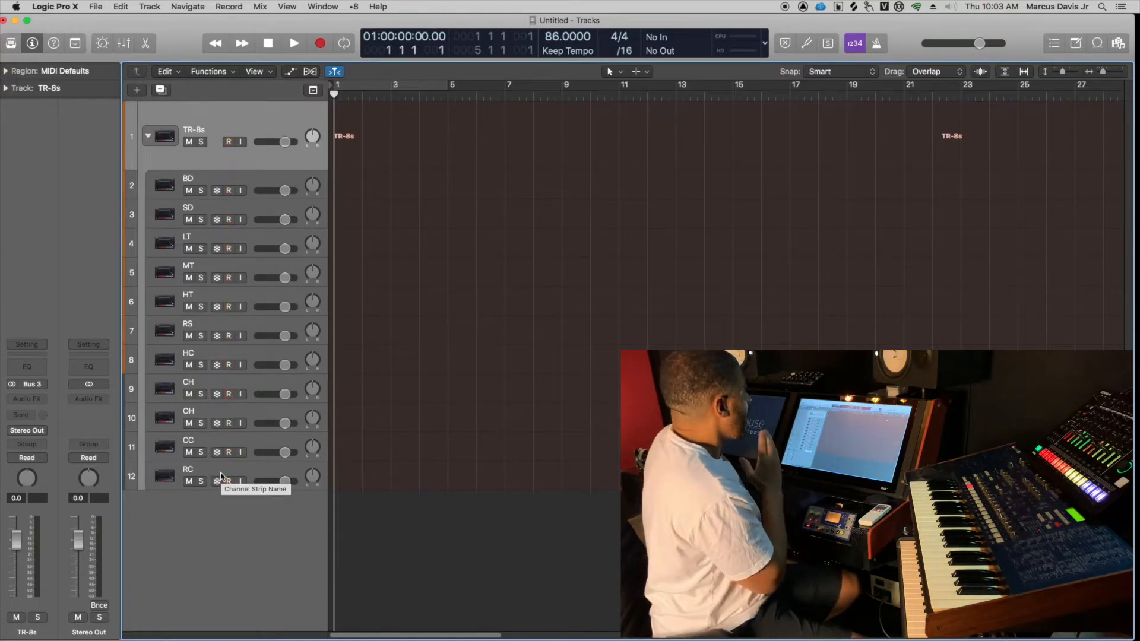
click(293, 43)
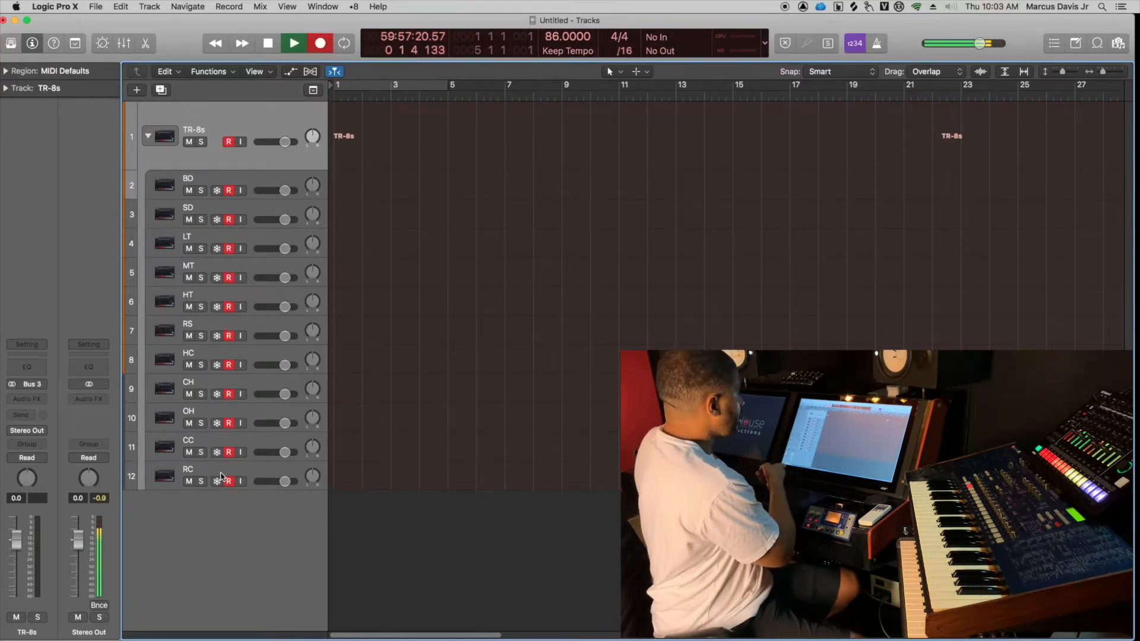
click(294, 43)
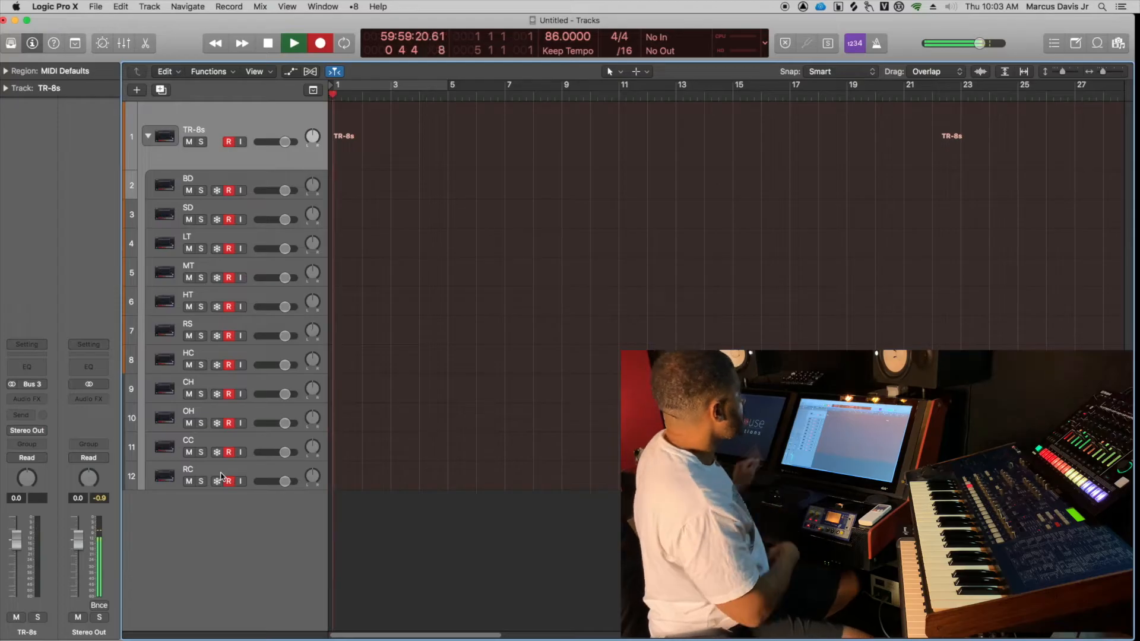
click(294, 43)
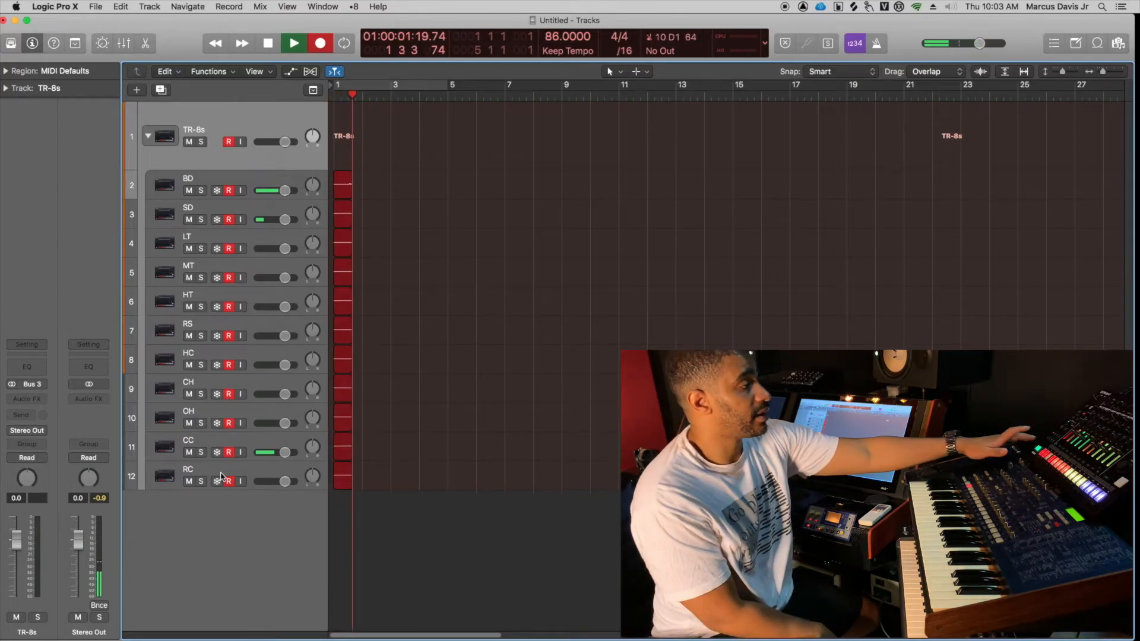
Step: Stop the drum recording and discard the test take, leaving the eleven sub-tracks empty
click(293, 43)
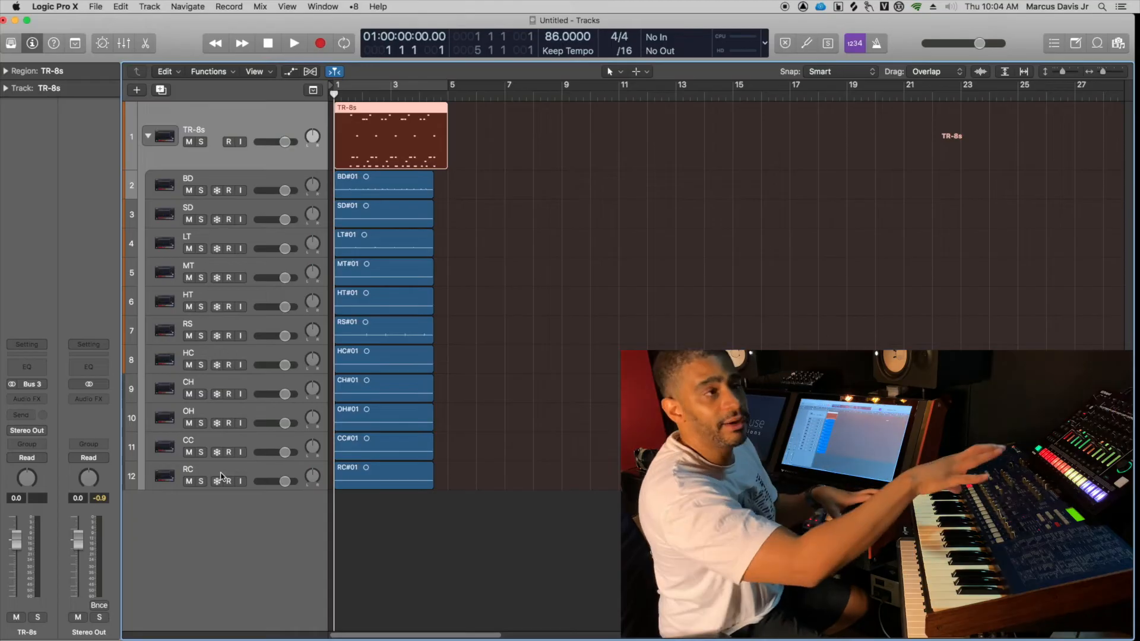
click(228, 142)
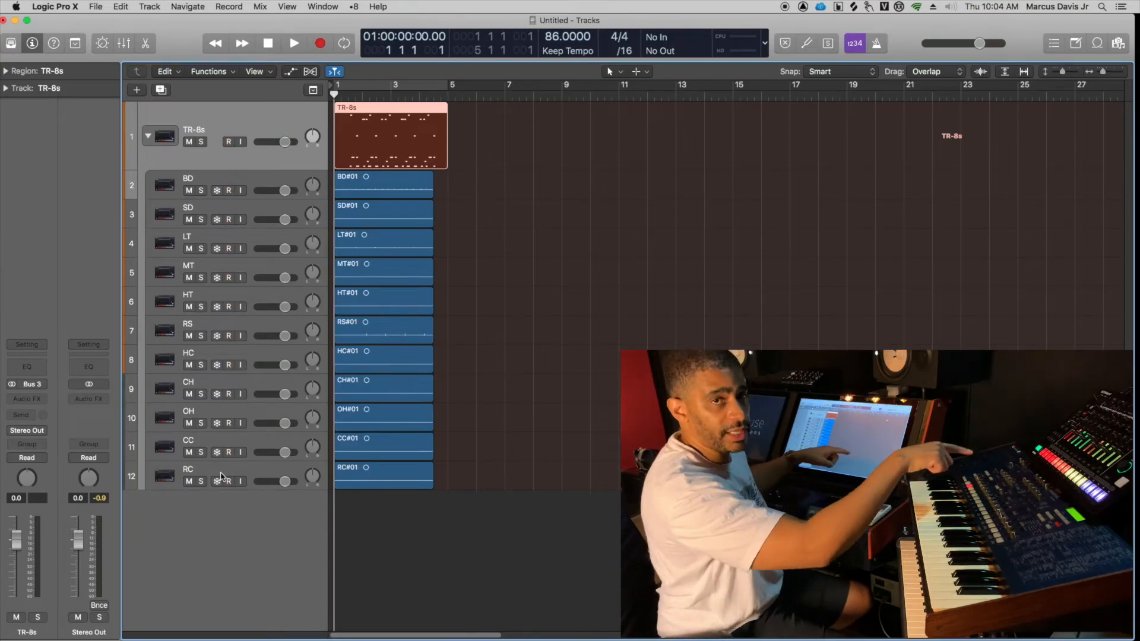
click(228, 141)
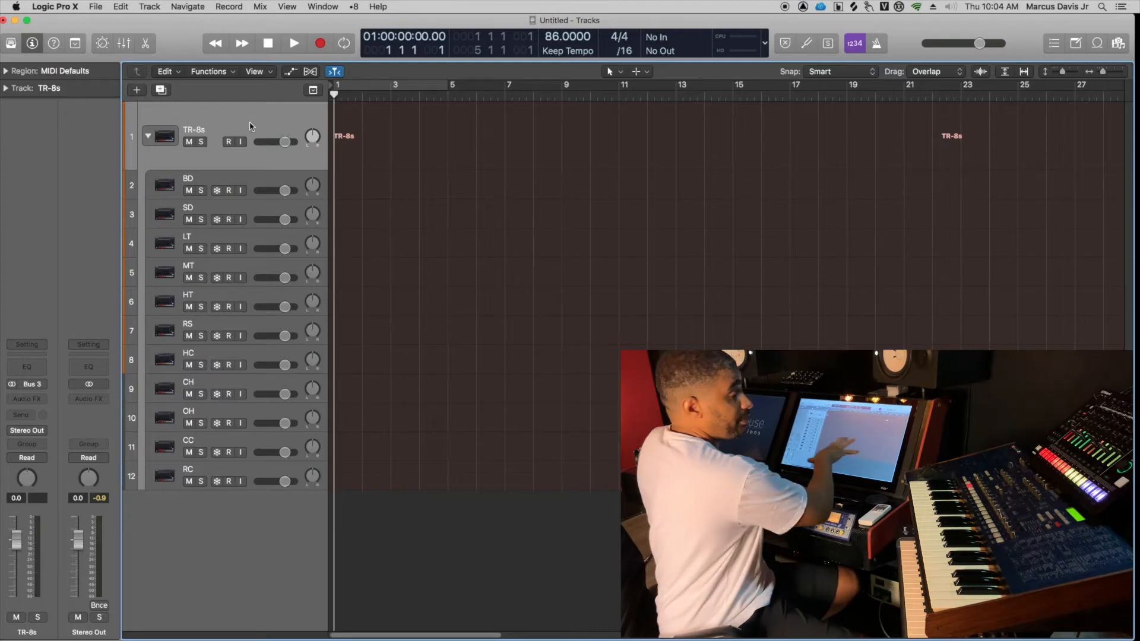
Step: Re-arm the drum sub-tracks, then show the MIDI pane of Preferences on its Sync settings
click(228, 141)
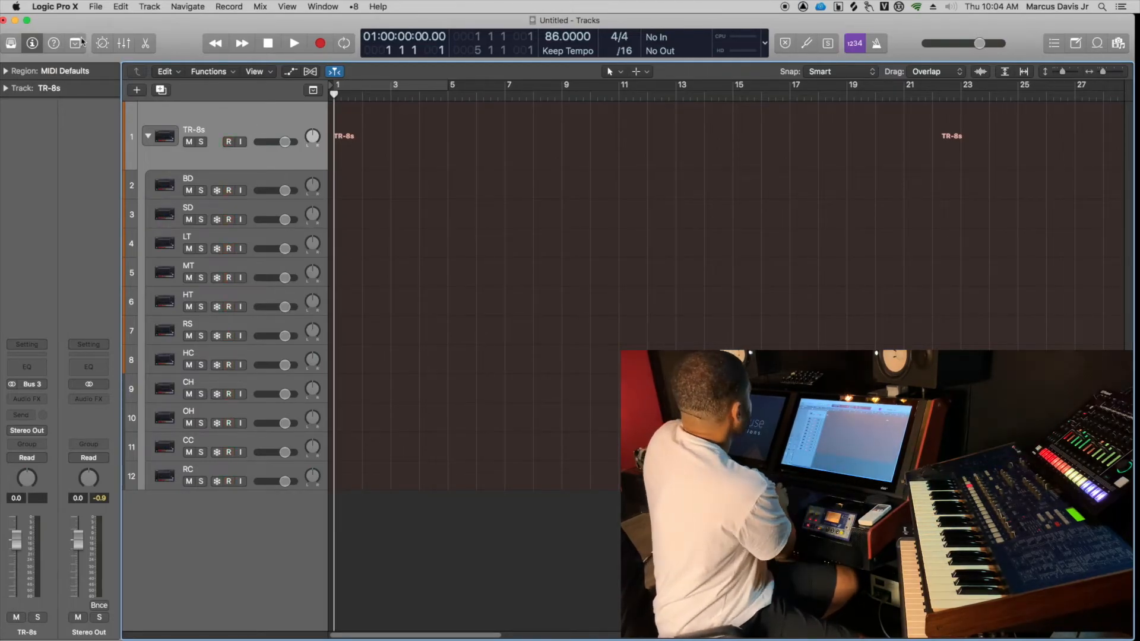
click(53, 8)
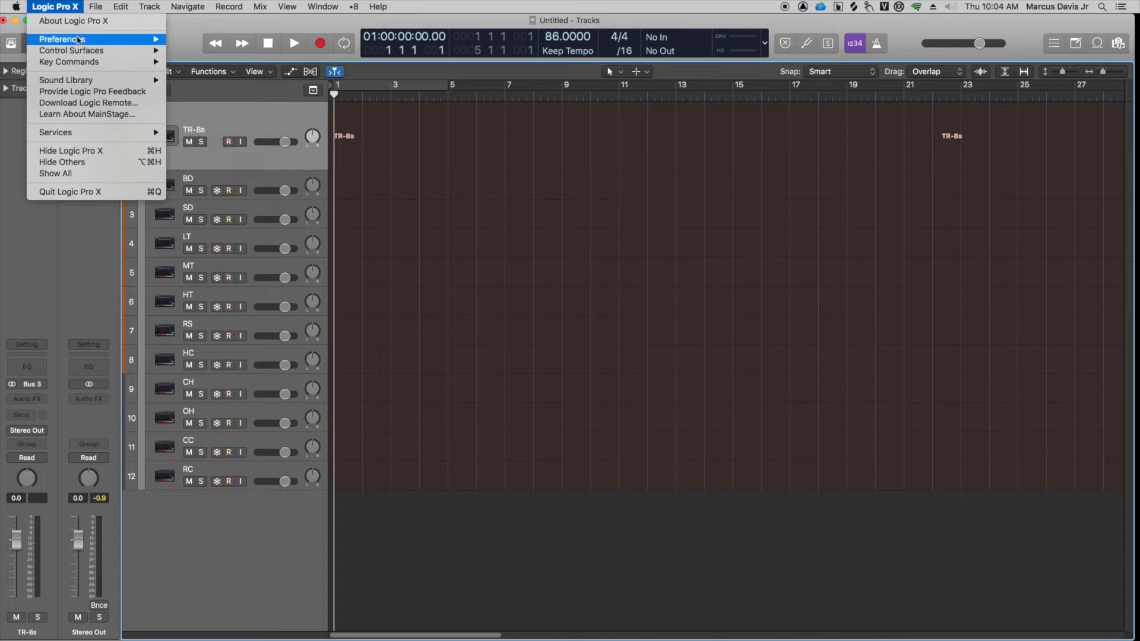
click(60, 38)
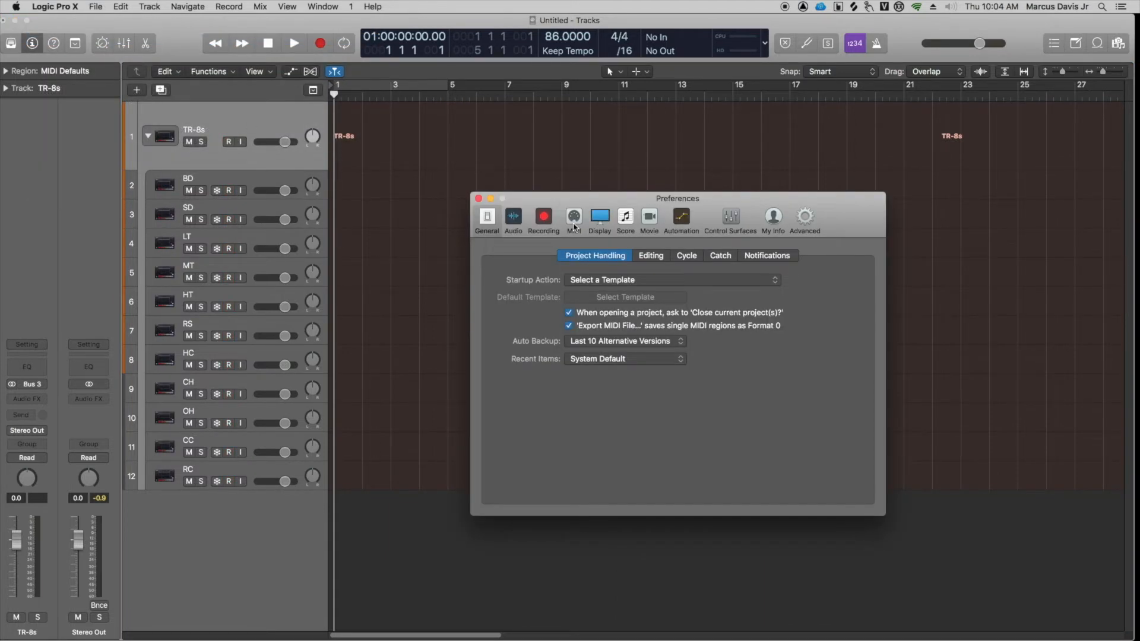
click(572, 216)
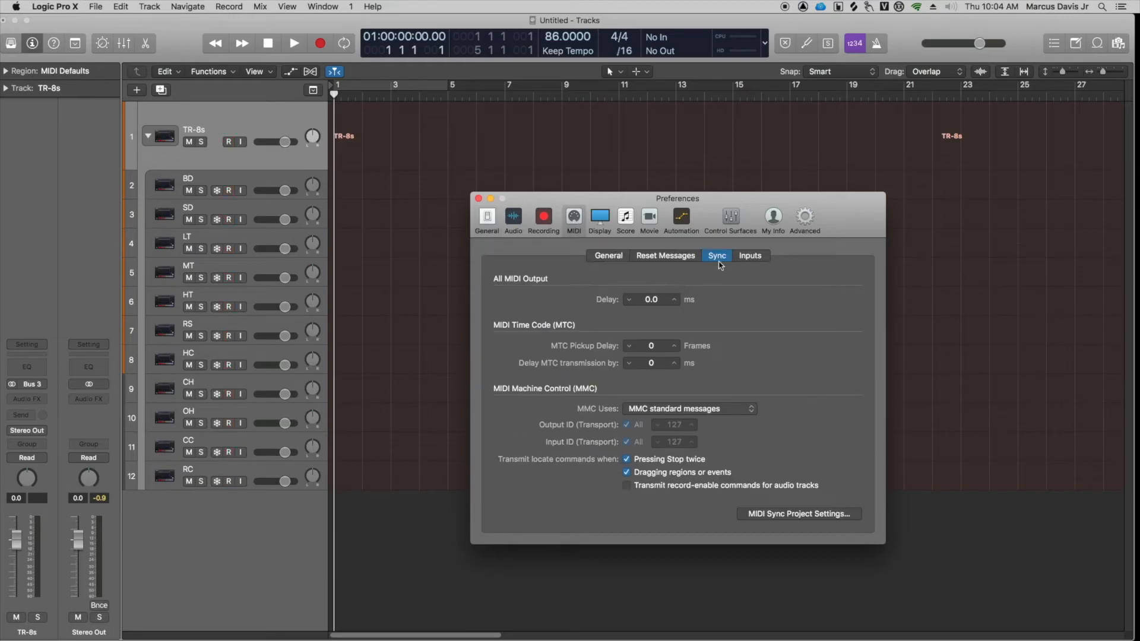
click(608, 255)
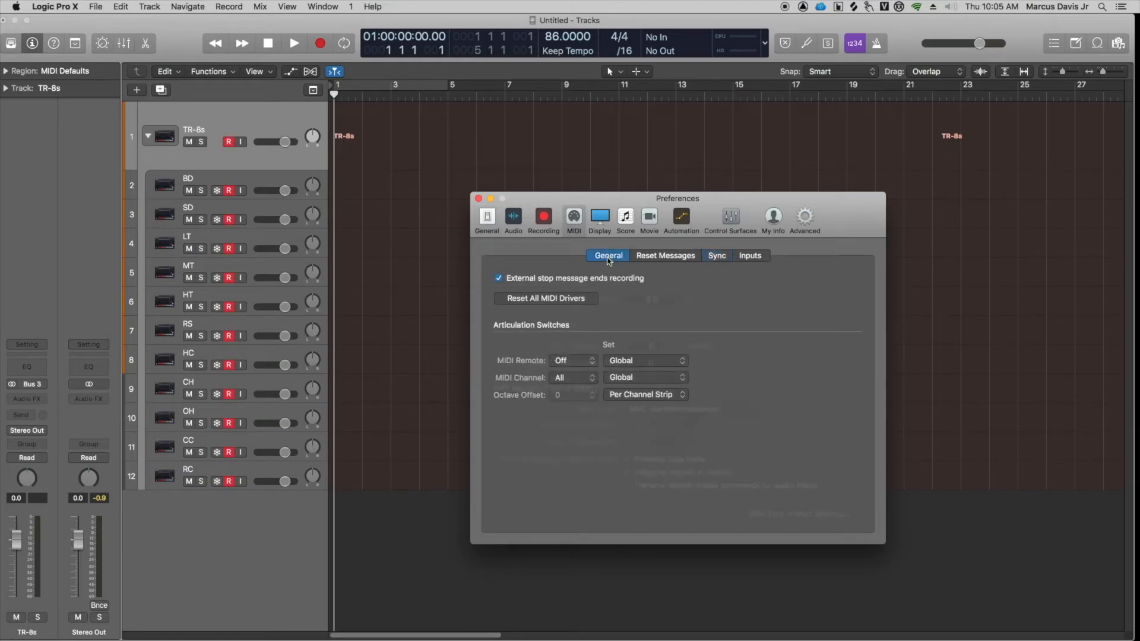
mouse_move(717, 255)
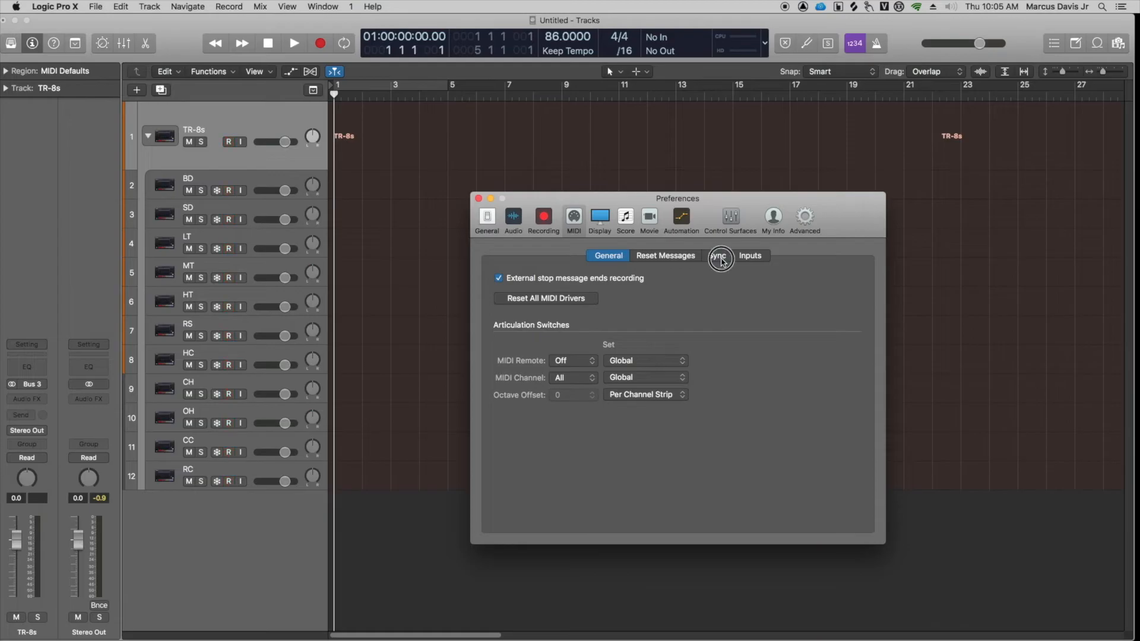
click(717, 255)
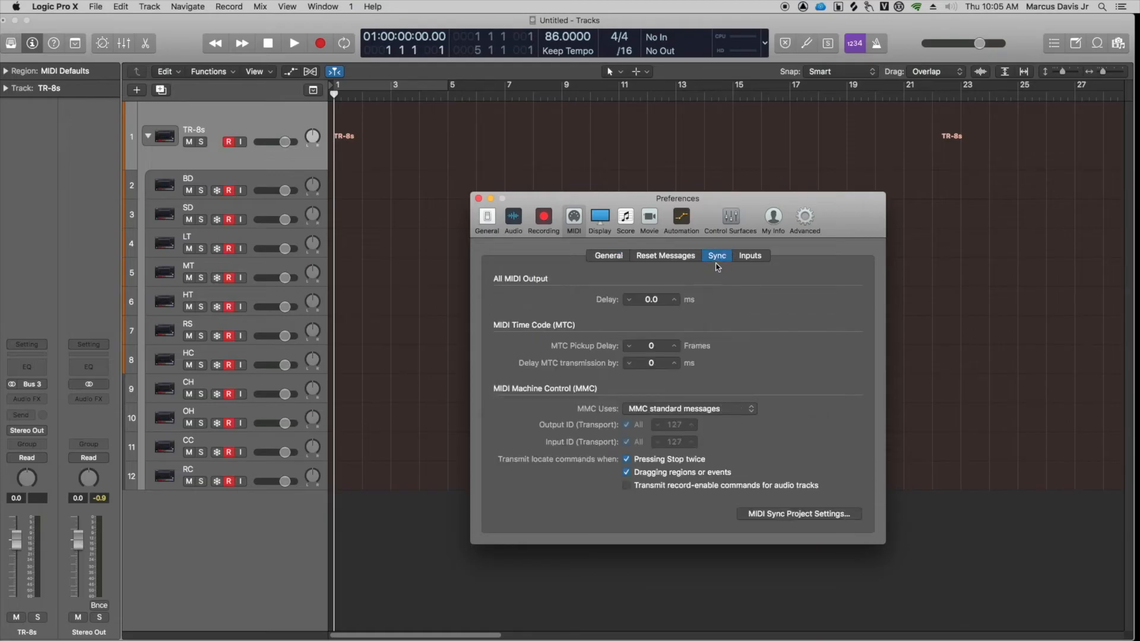
mouse_move(769, 528)
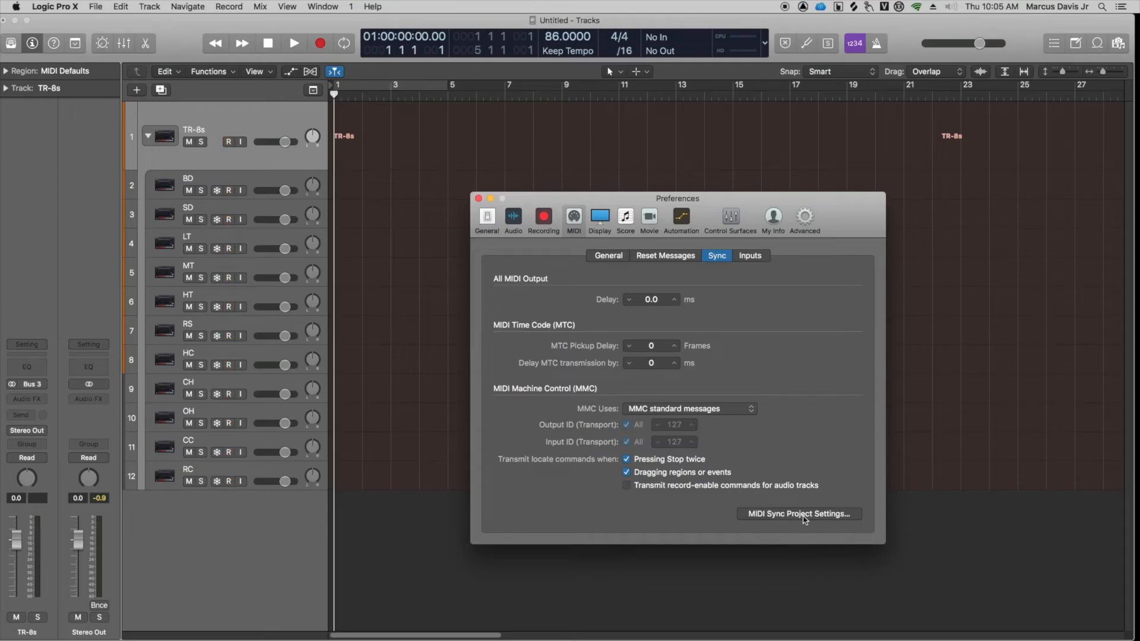
Step: In Project Settings > Synchronization > MIDI, transmit MIDI clock on Destination 1 to the TR-8S
click(797, 514)
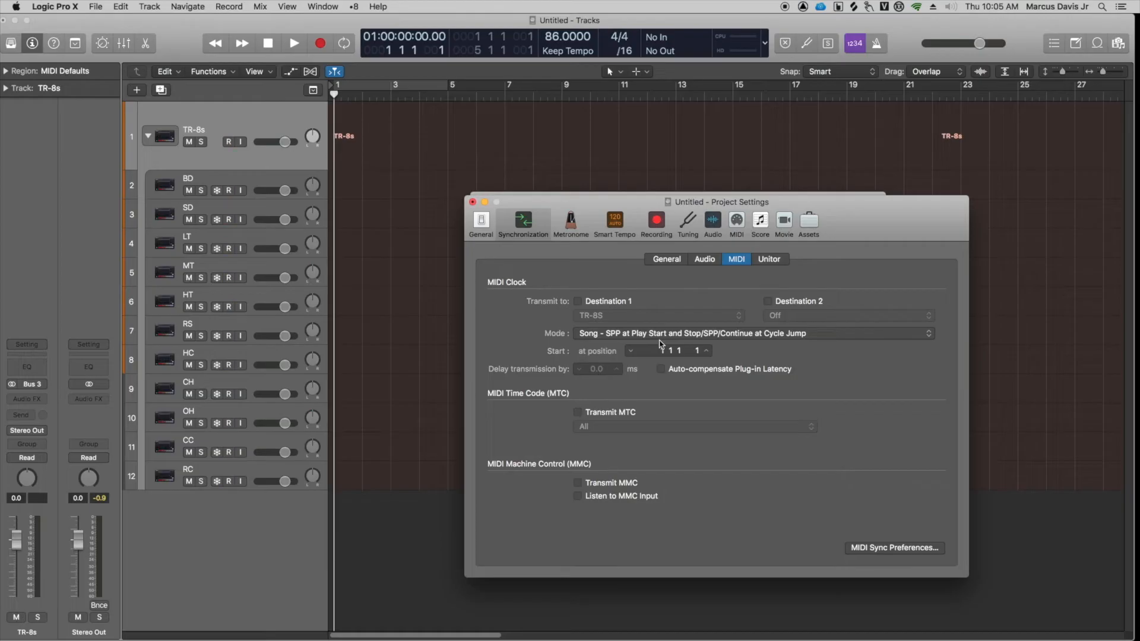
click(226, 141)
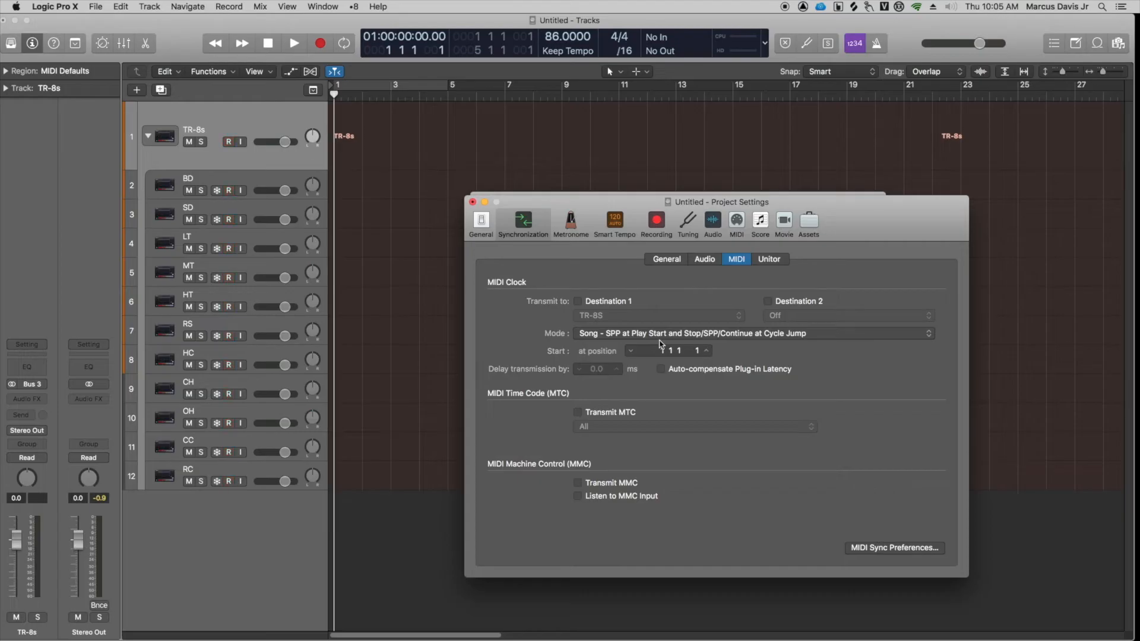
click(235, 142)
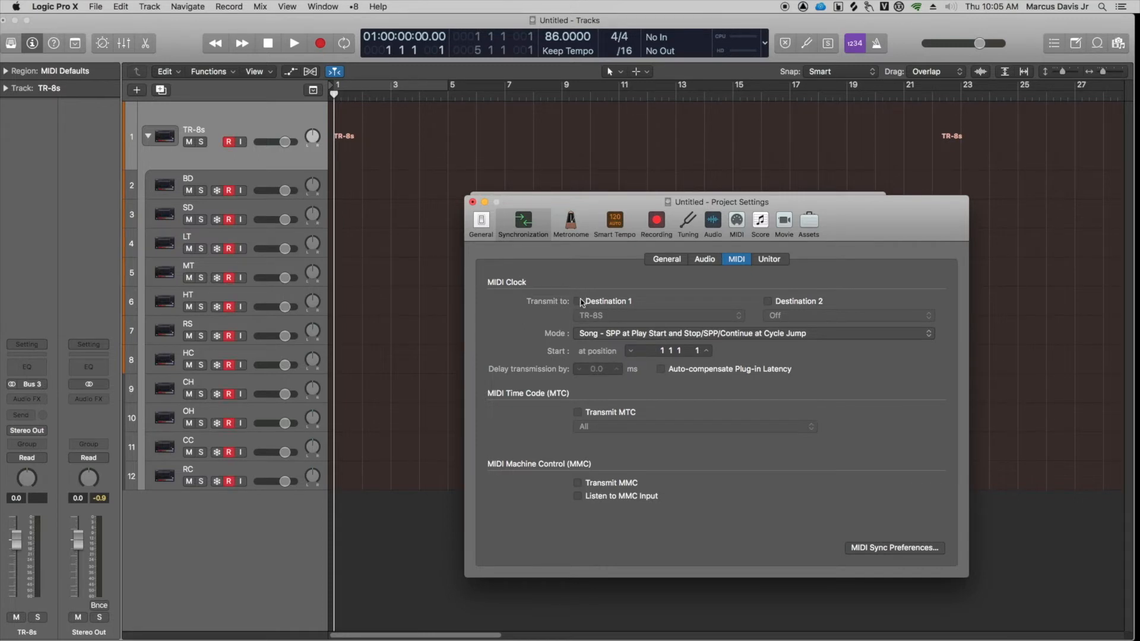
click(578, 301)
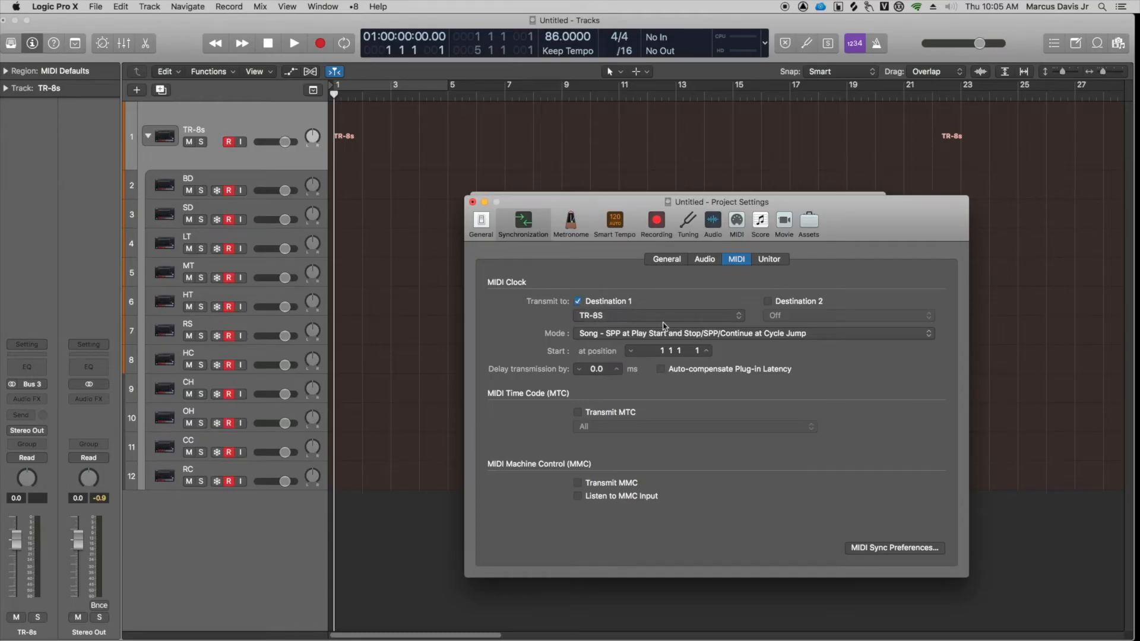
click(658, 315)
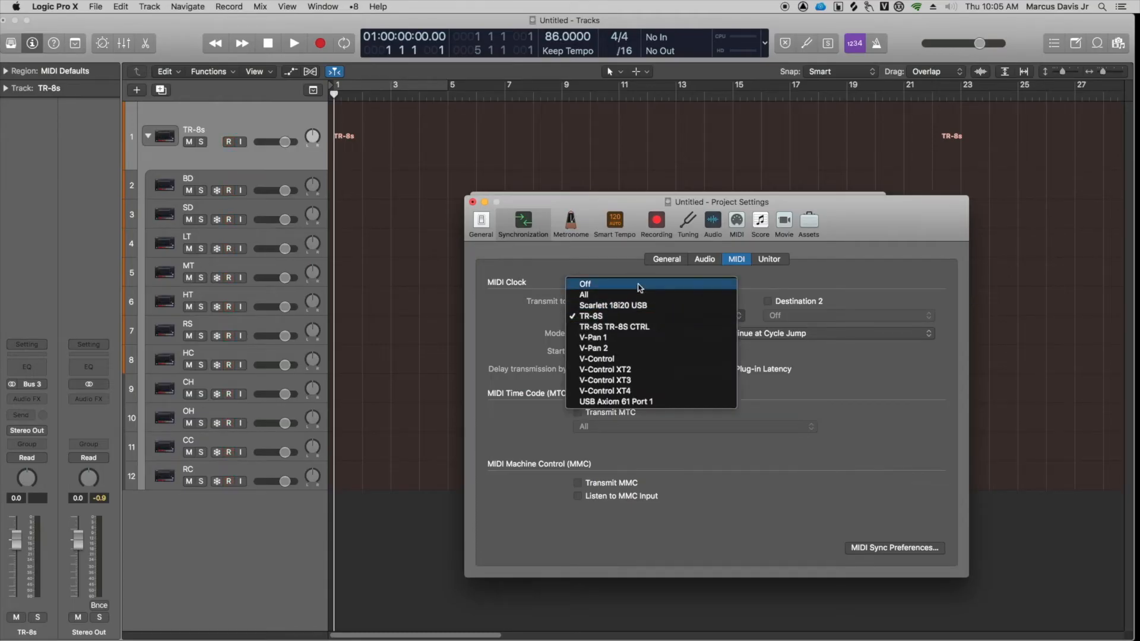
click(578, 300)
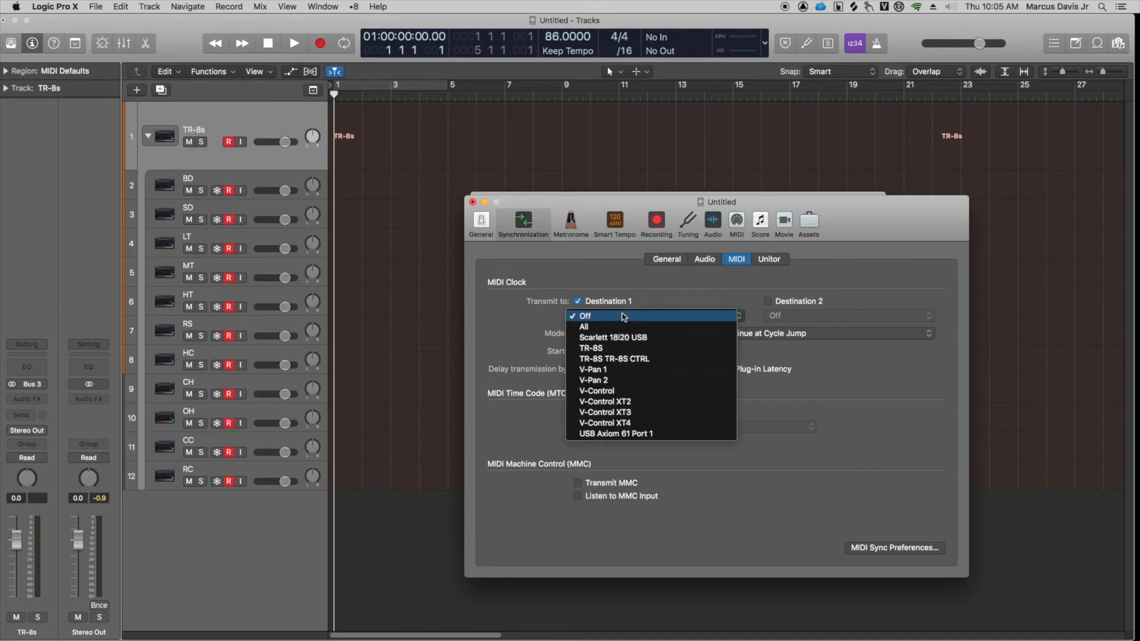
mouse_move(626, 353)
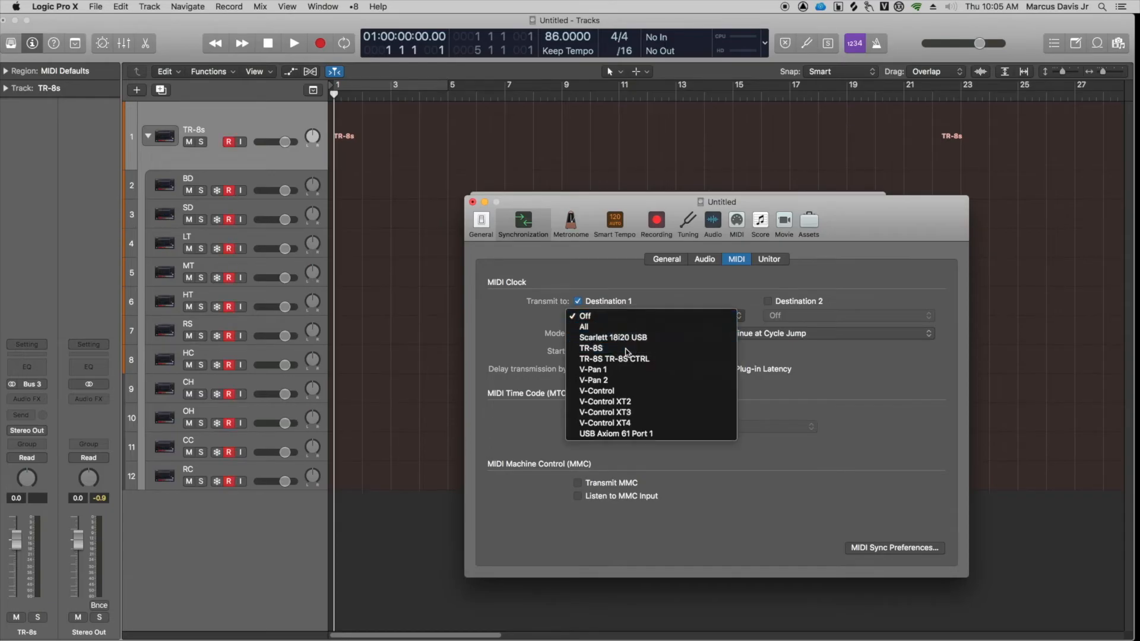
click(591, 348)
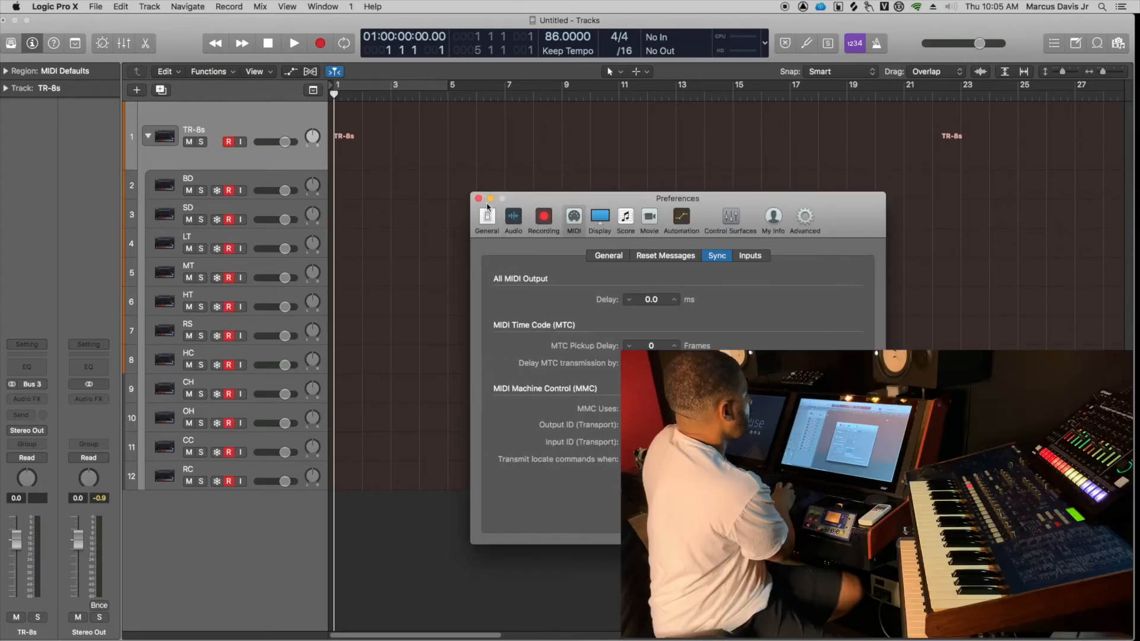
Step: Close the sync preferences, arm the TR-8S sub-tracks and run two short playback tests at 120 BPM
click(477, 198)
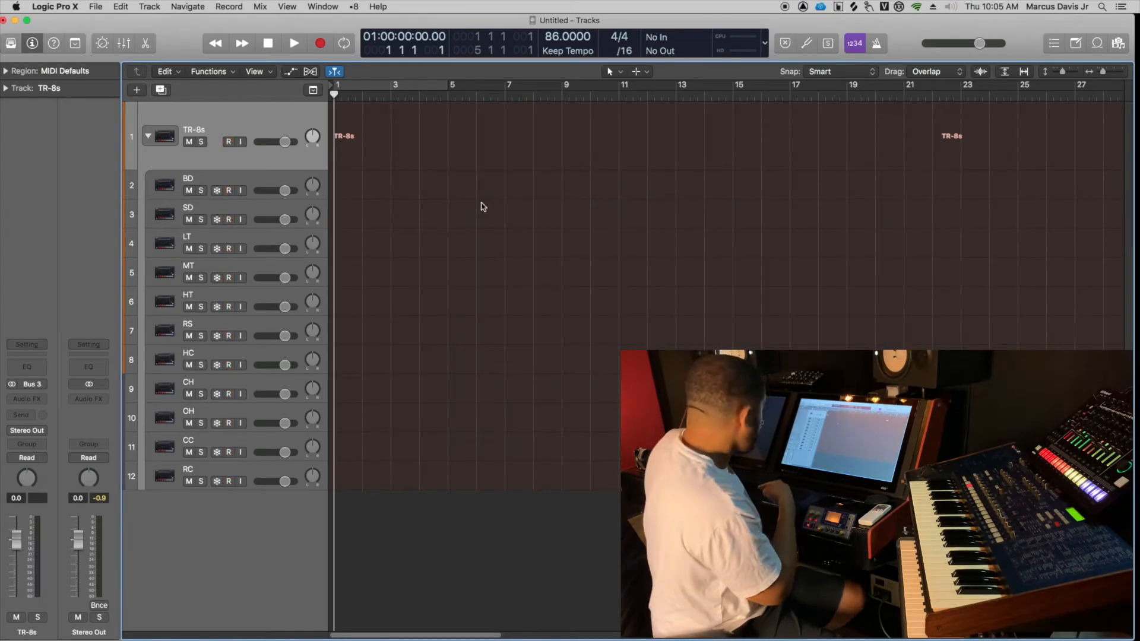
click(228, 141)
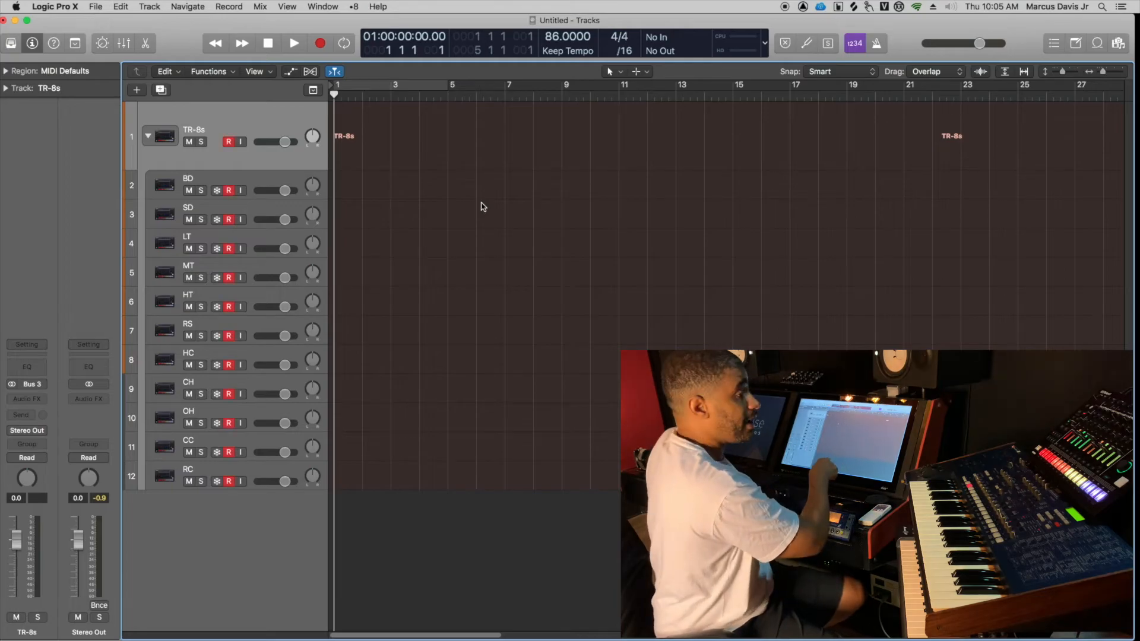
click(293, 42)
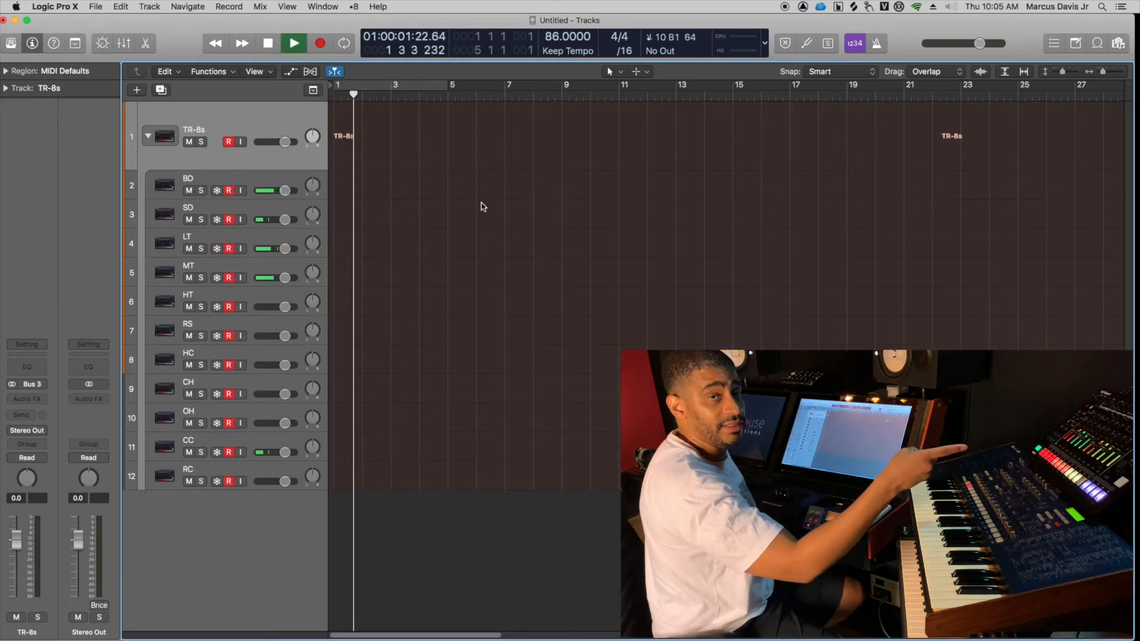
click(294, 43)
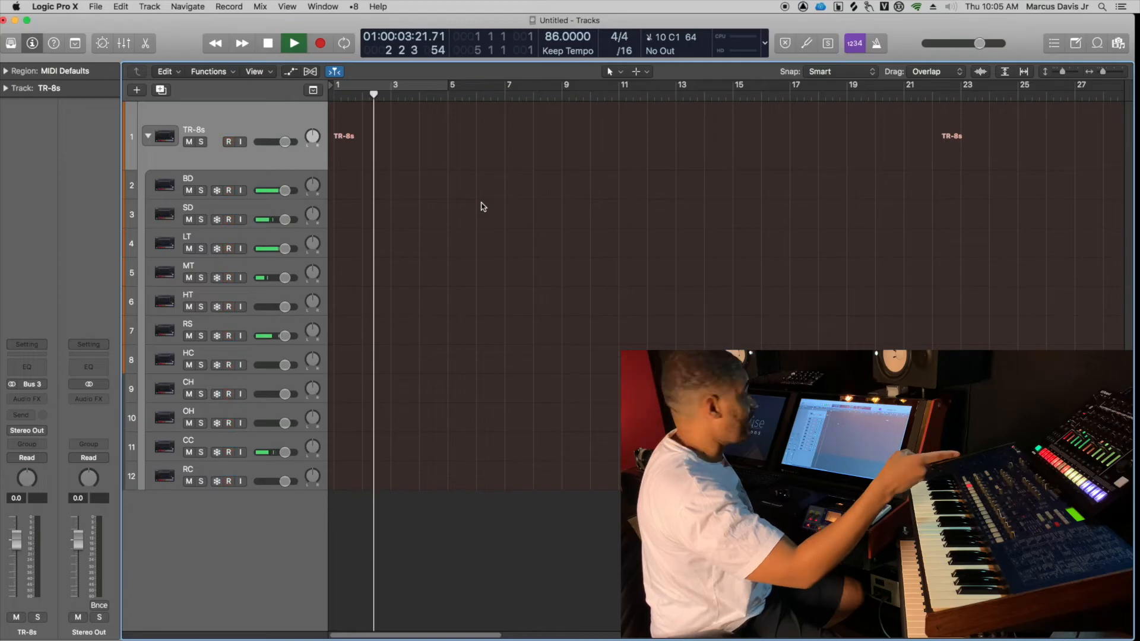
click(267, 43)
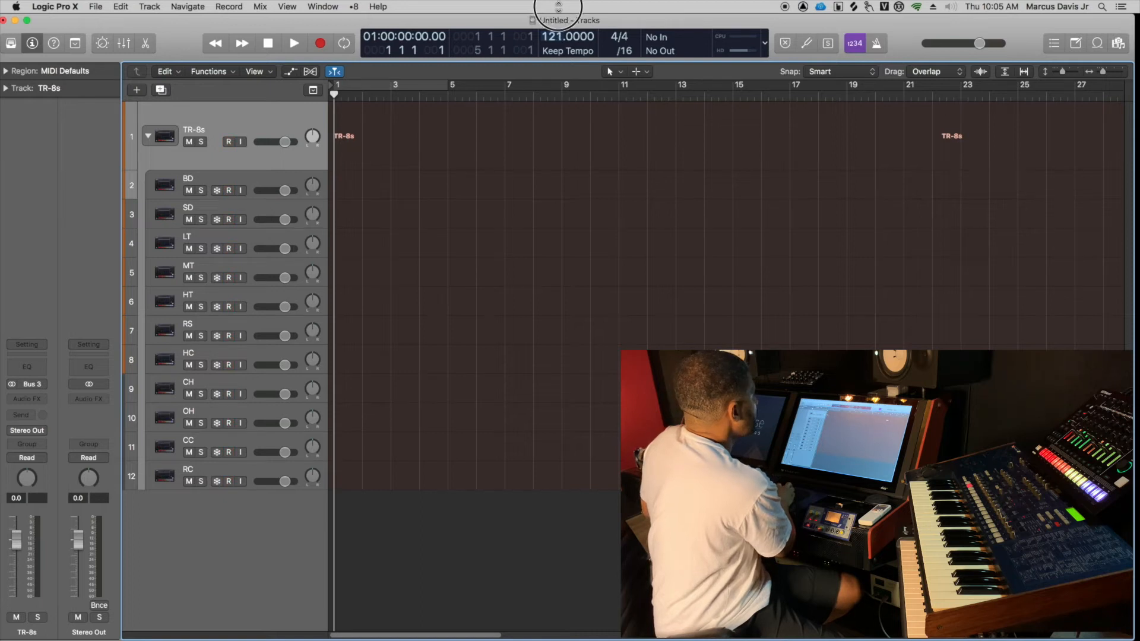
click(293, 43)
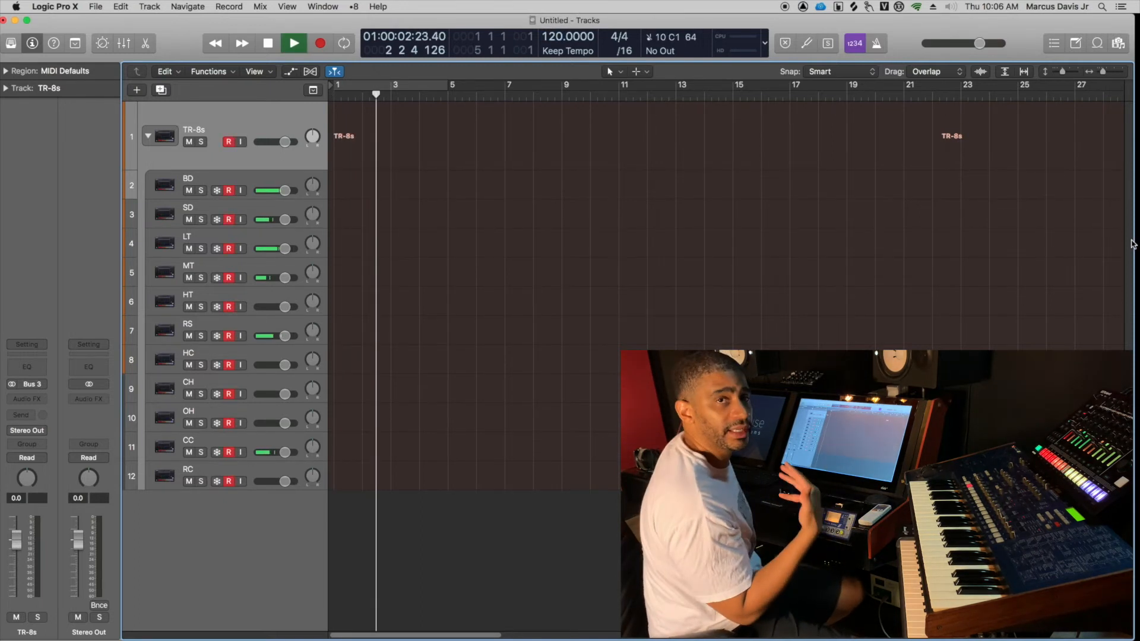
click(267, 43)
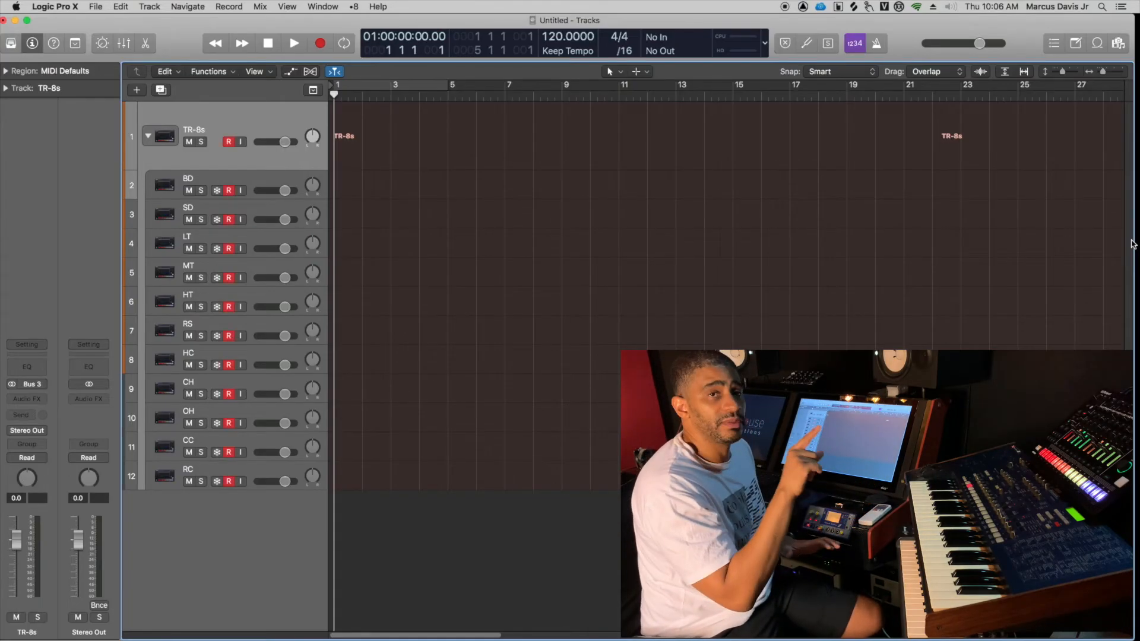
Step: Toggle the TR-8s parent track's Record Enable on and off several times, ending with the sub-tracks armed
click(227, 141)
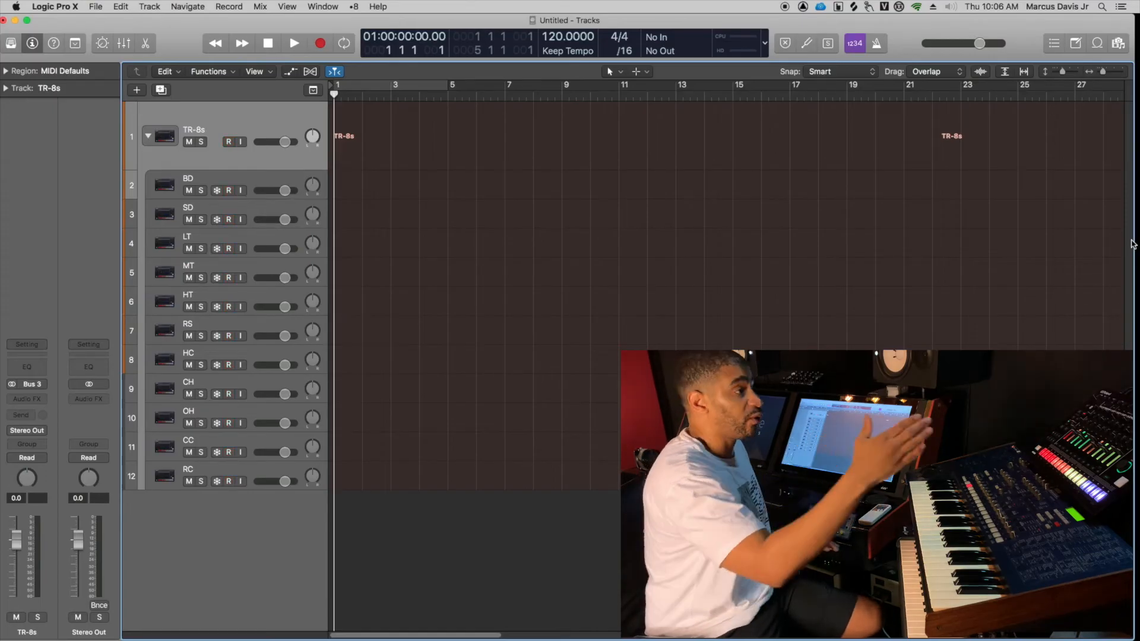
click(227, 142)
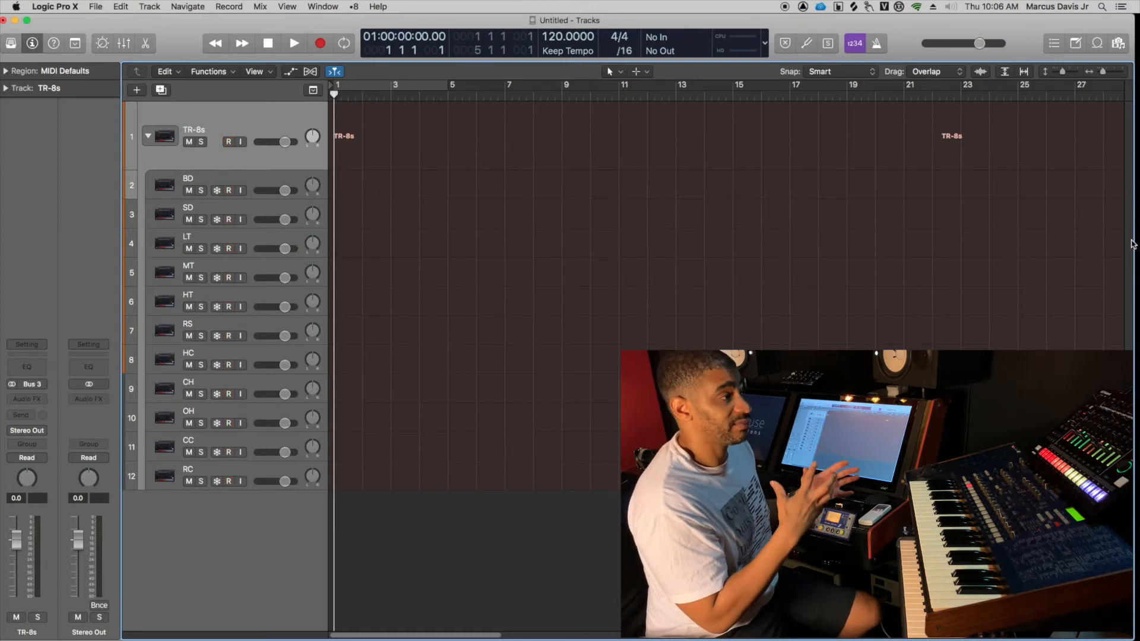
click(228, 142)
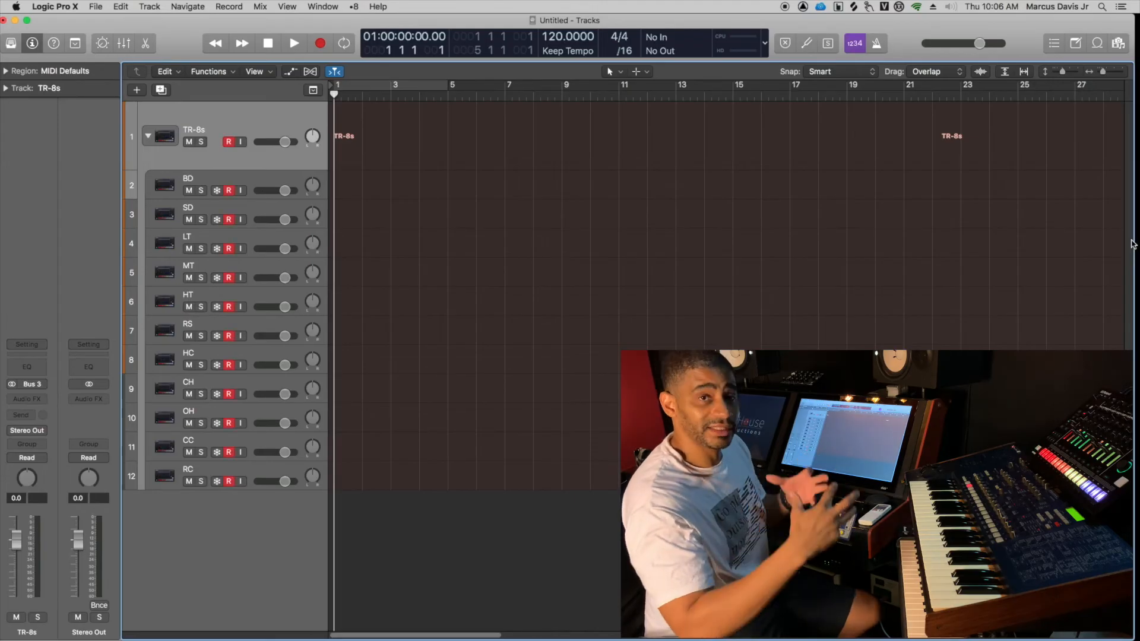
click(228, 141)
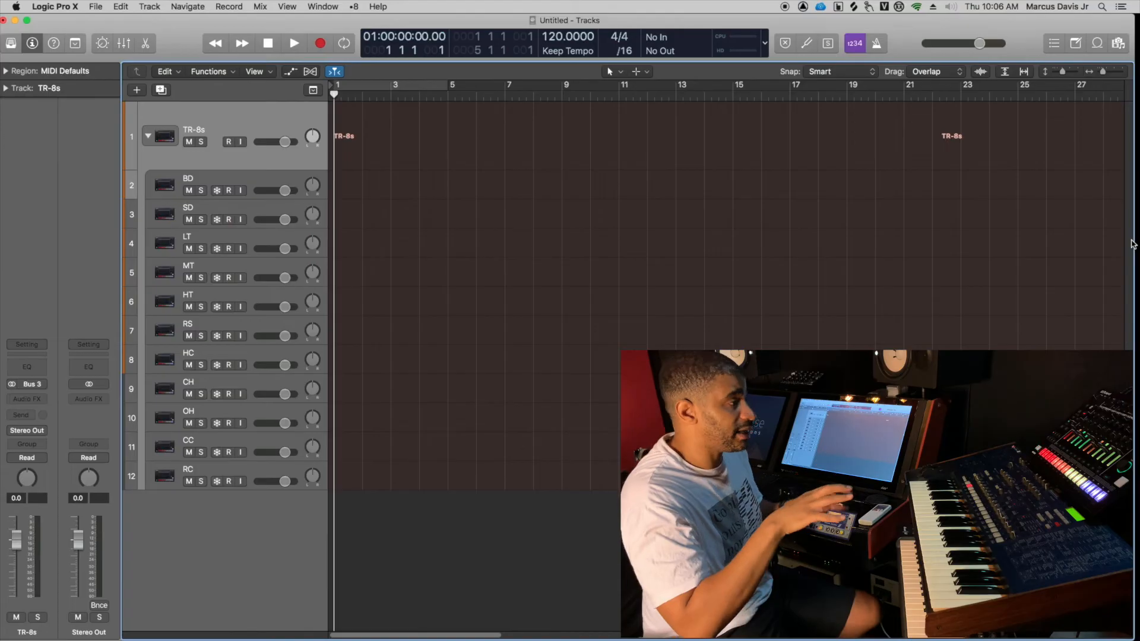
click(228, 141)
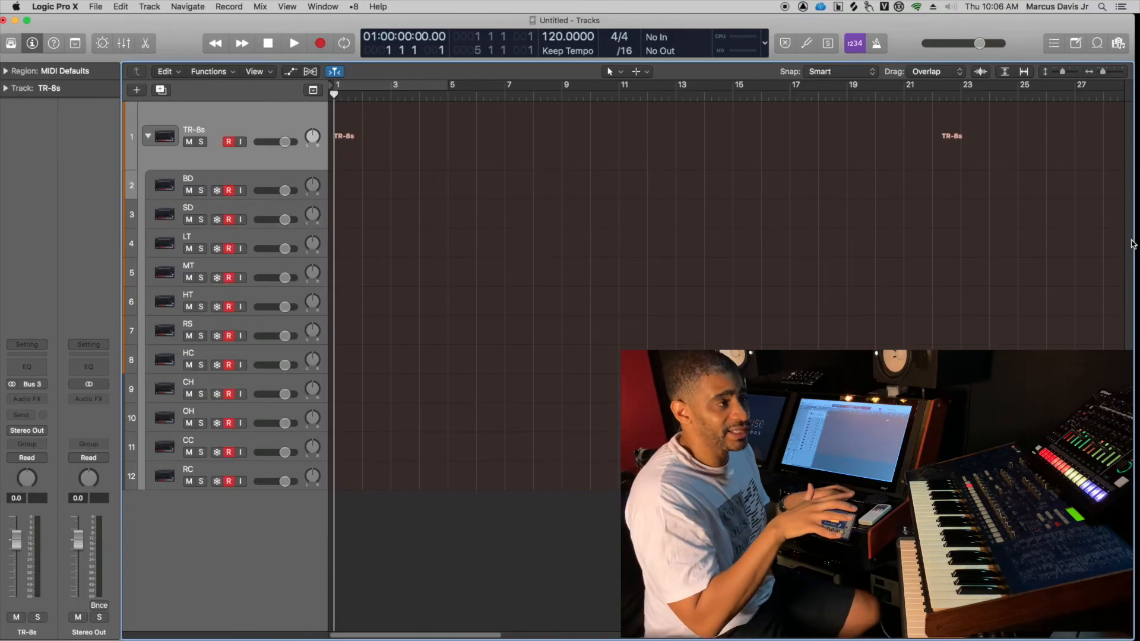
click(228, 141)
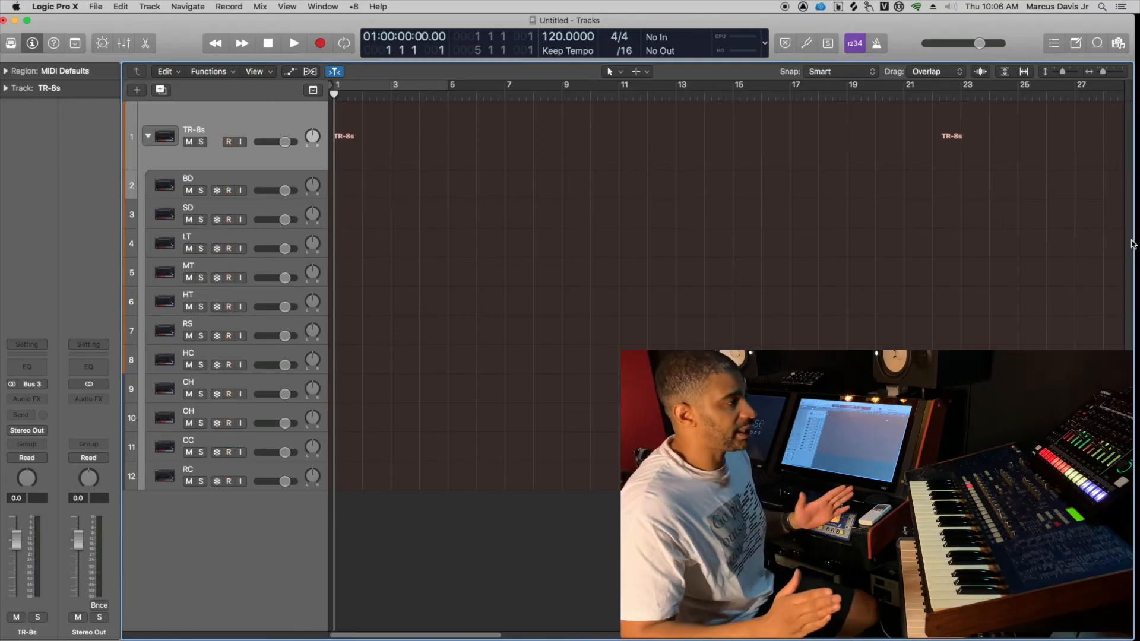
click(227, 142)
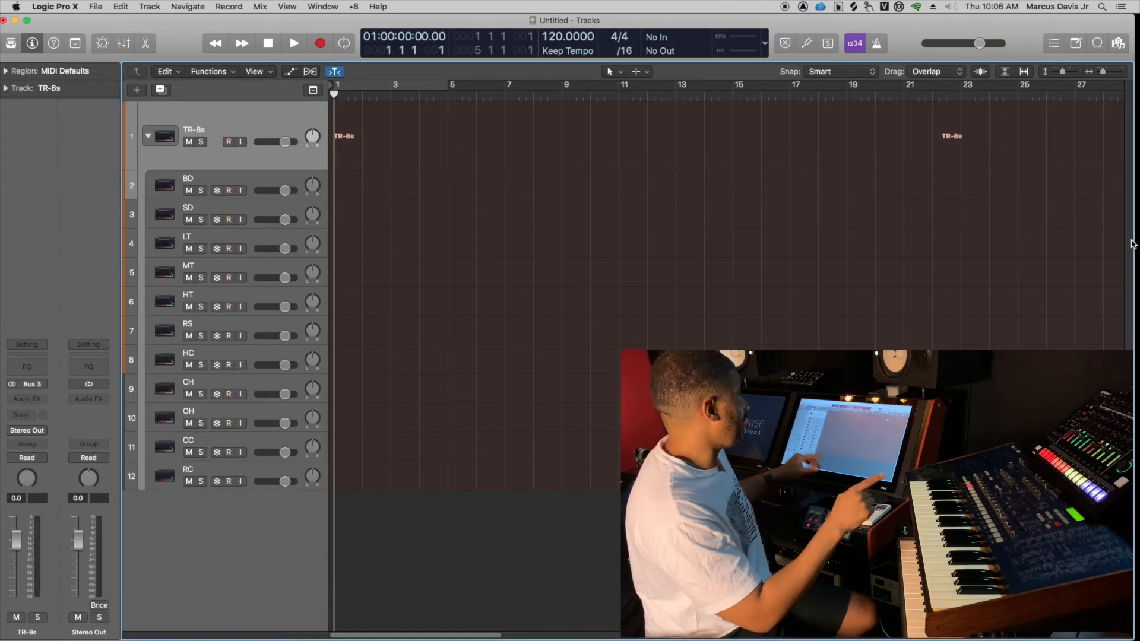
click(228, 141)
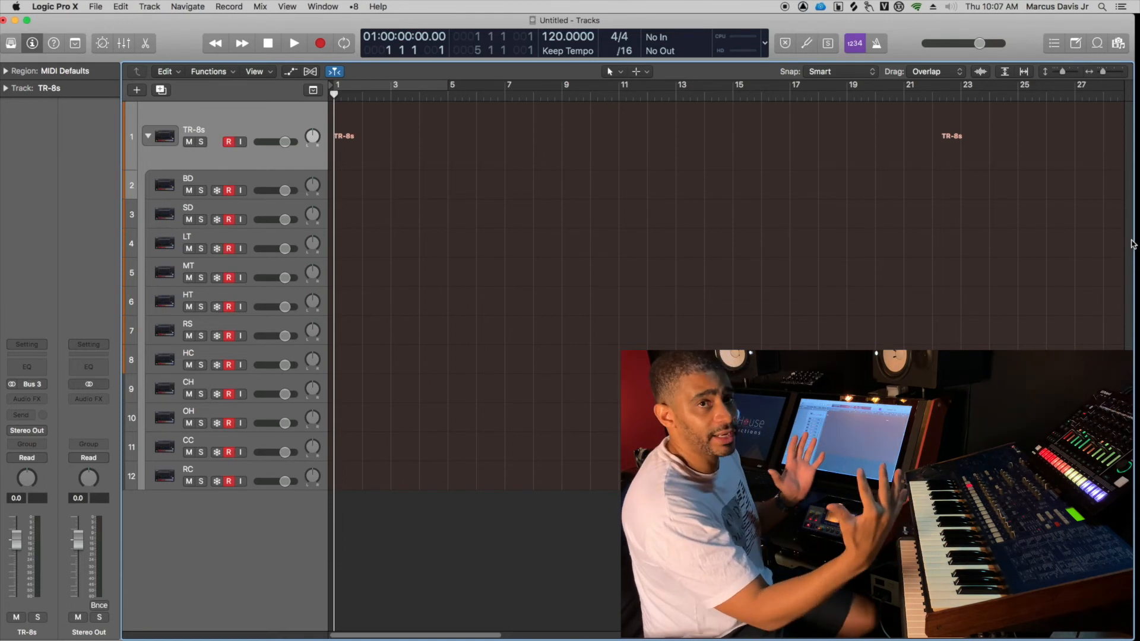
click(228, 141)
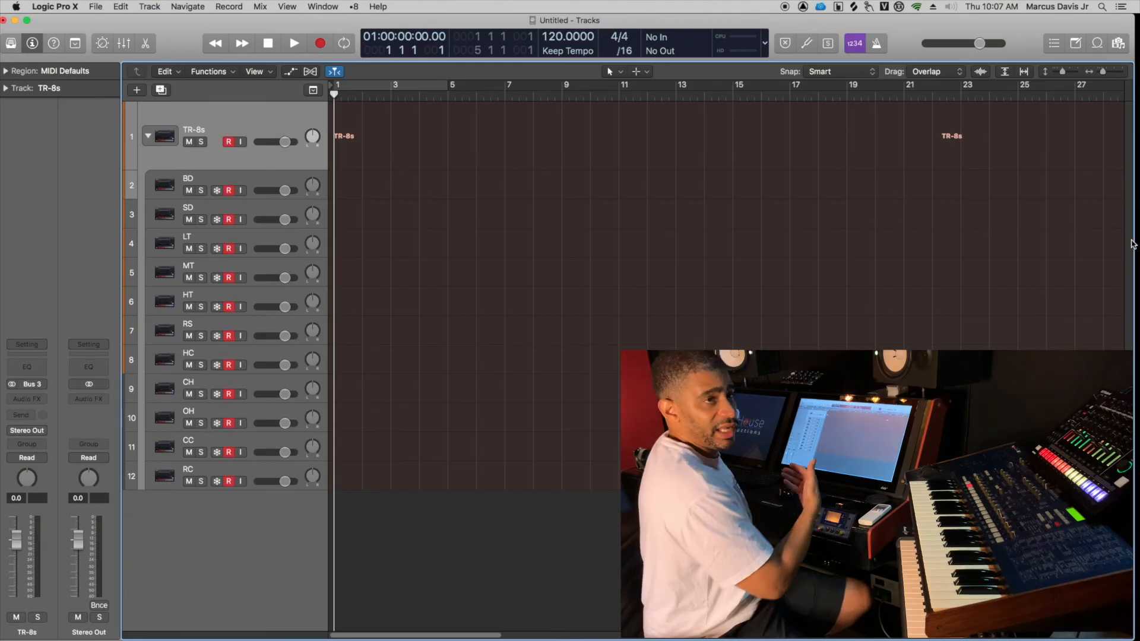
Step: Run a brief playback test with the armed drum tracks, then toggle Record Enable again and leave them disarmed
click(294, 43)
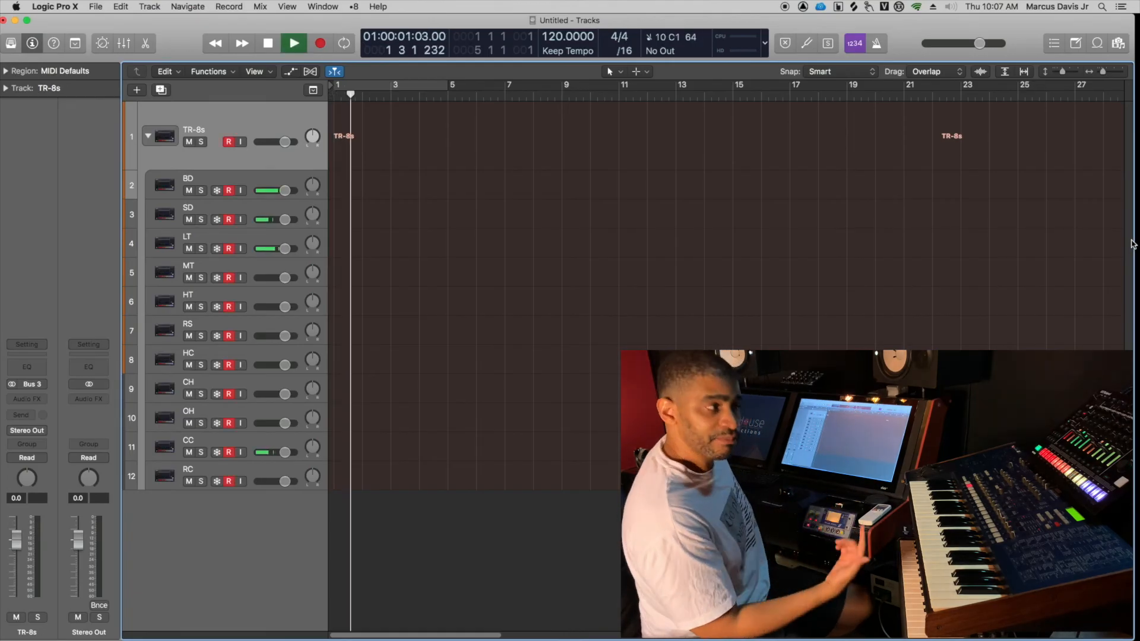
click(267, 43)
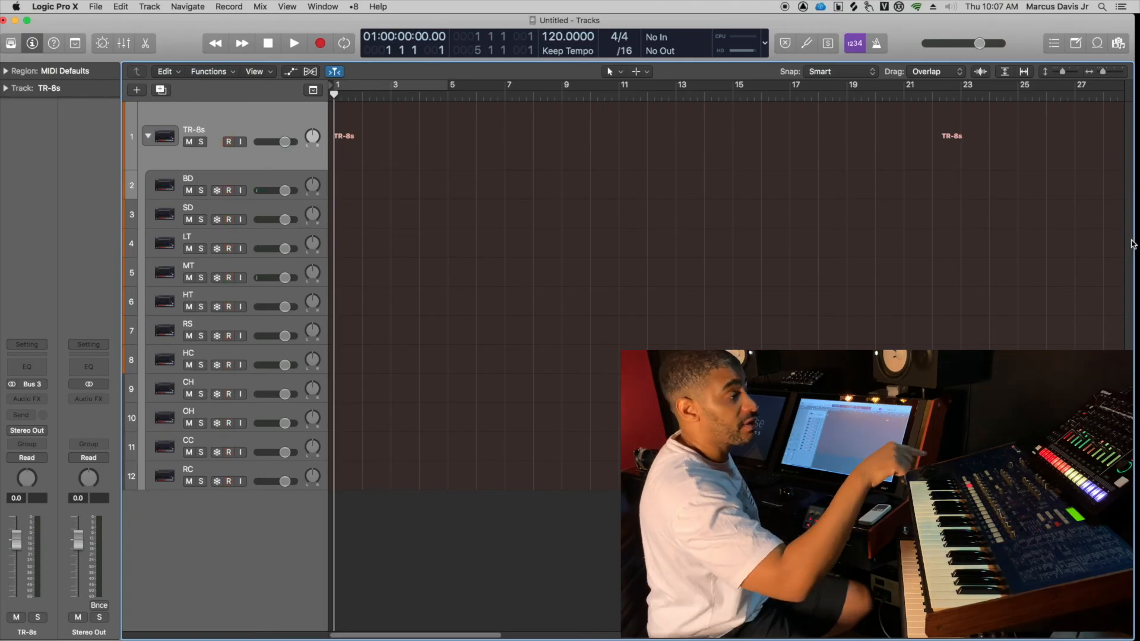
click(228, 141)
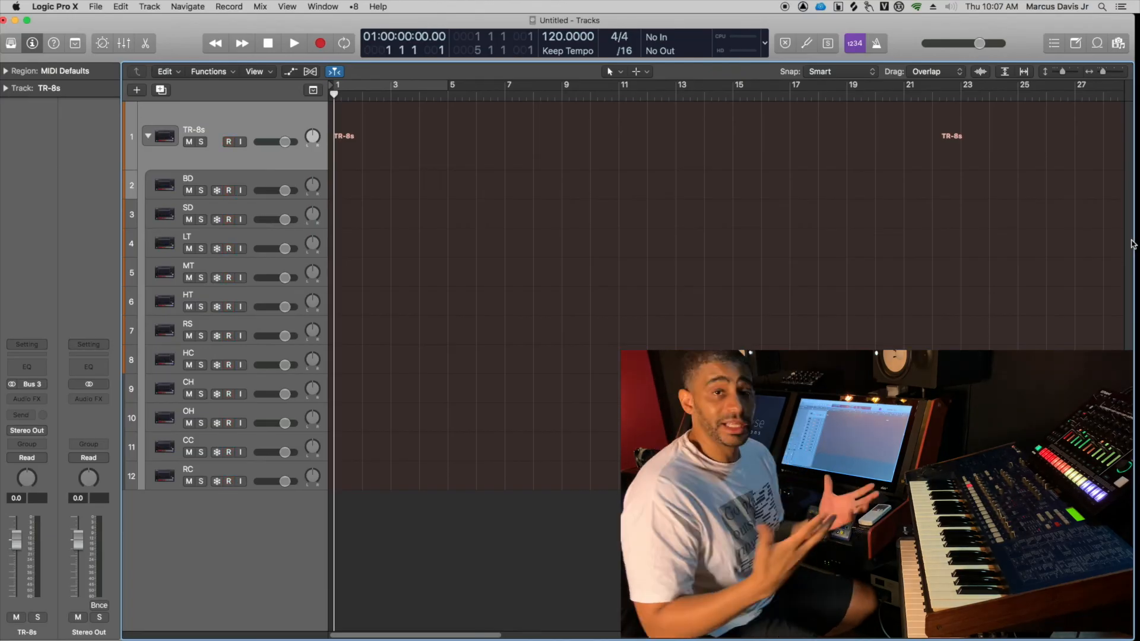
click(228, 141)
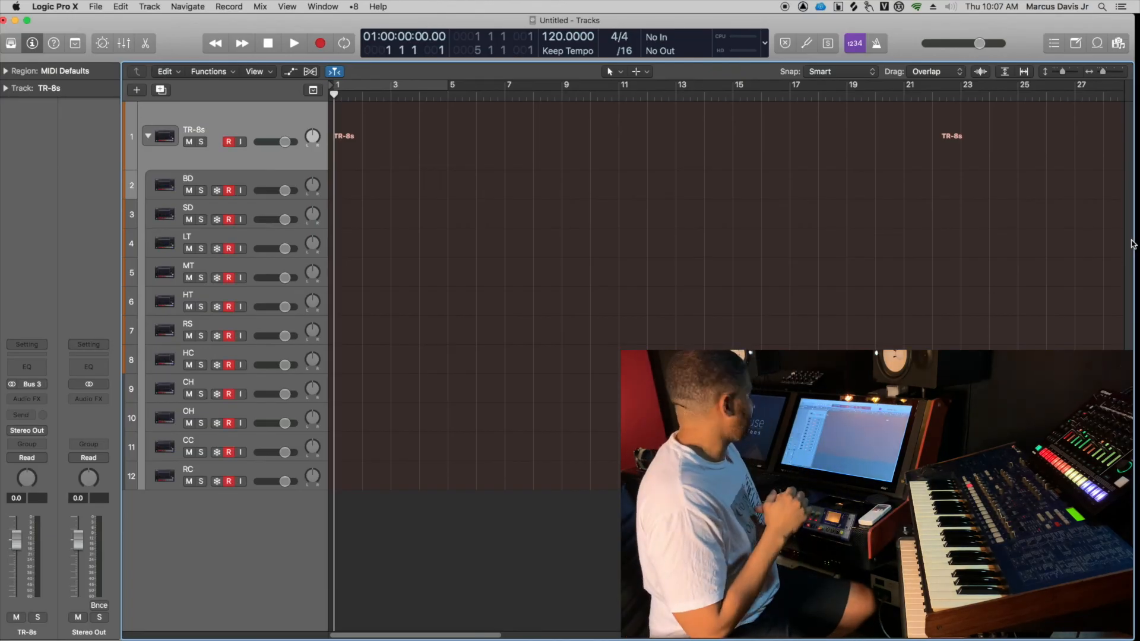
click(227, 141)
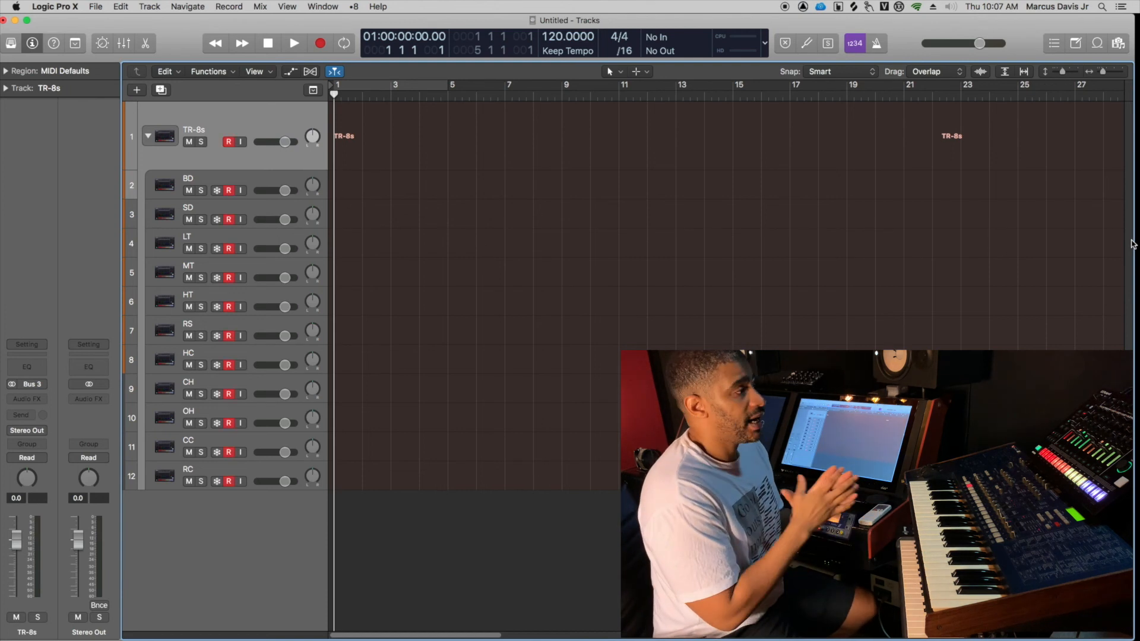
click(227, 141)
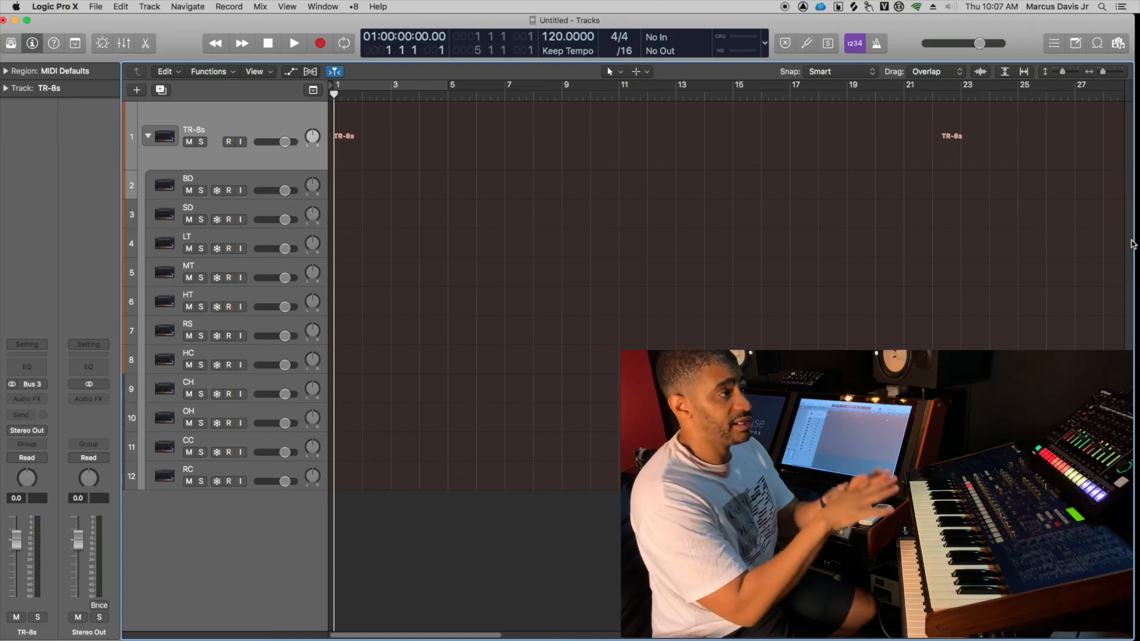